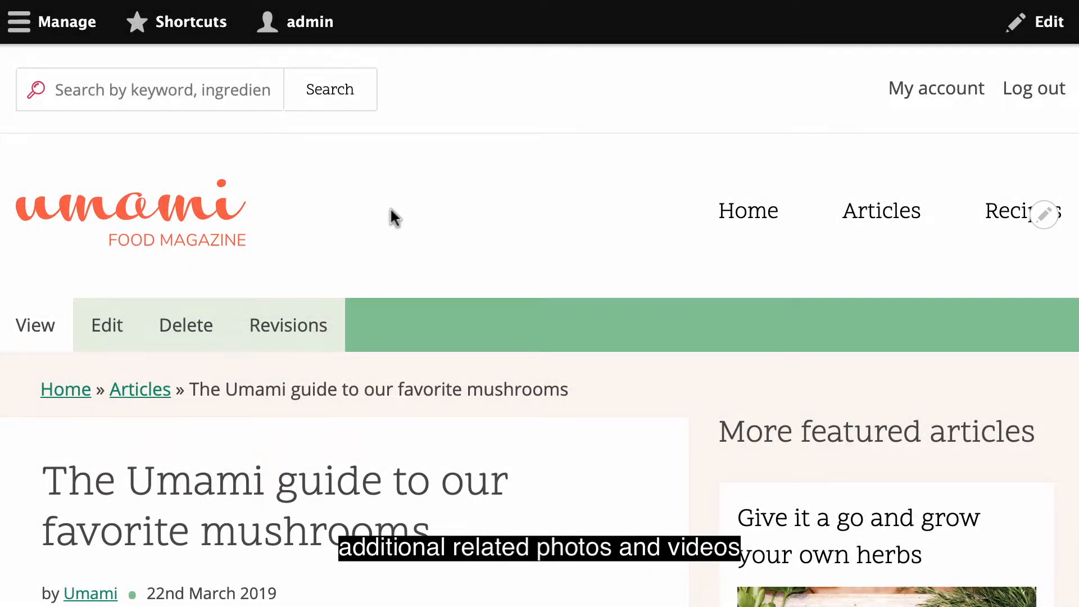
Edit the Umami mushroom guide article and bring its empty Additional media field into view.
scroll(down, 3)
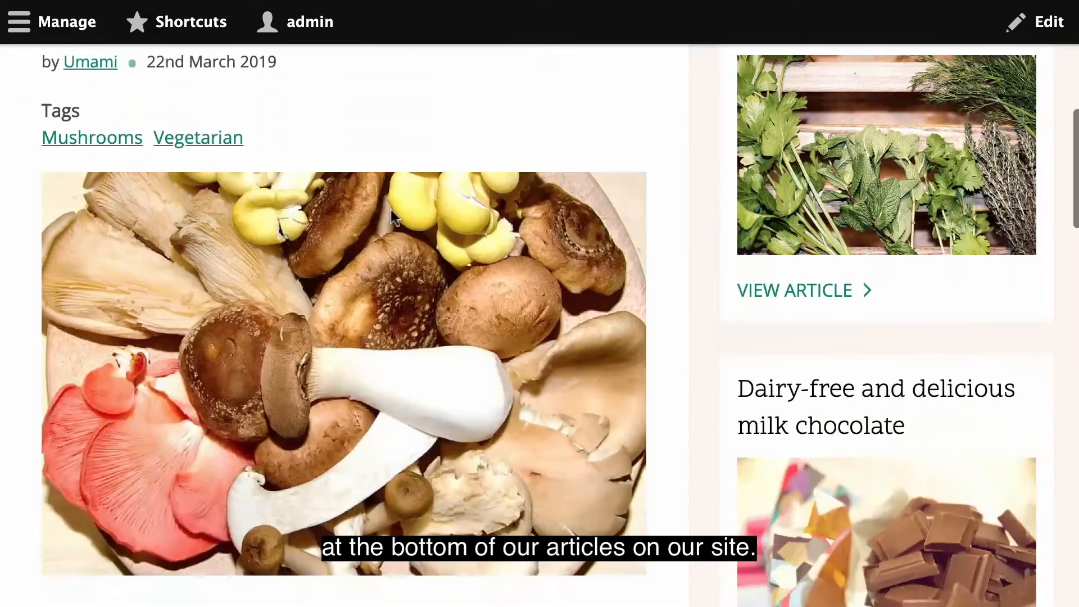
scroll(down, 3)
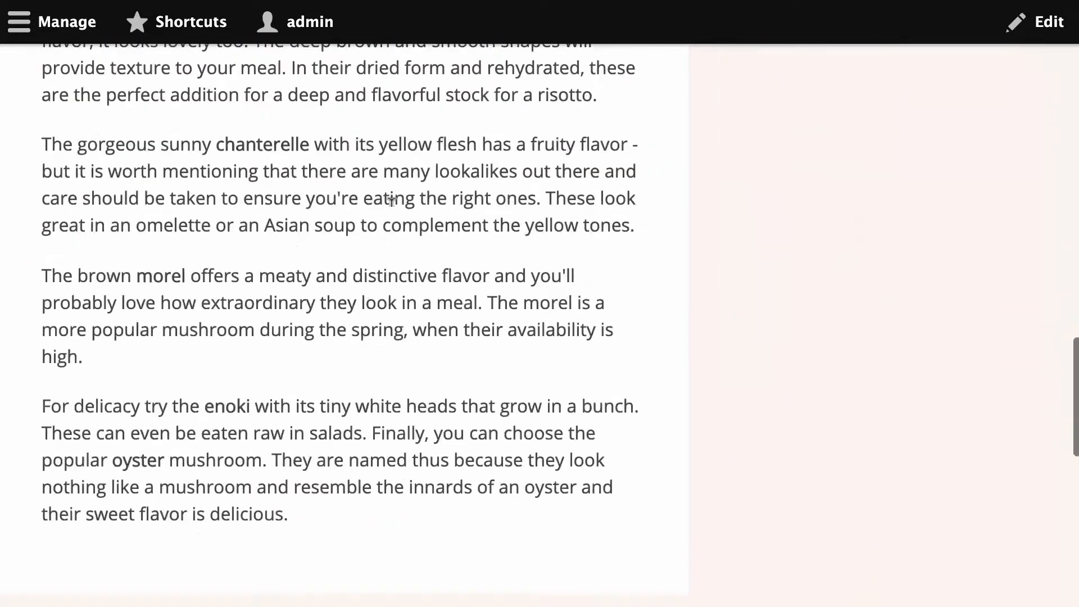
scroll(down, 3)
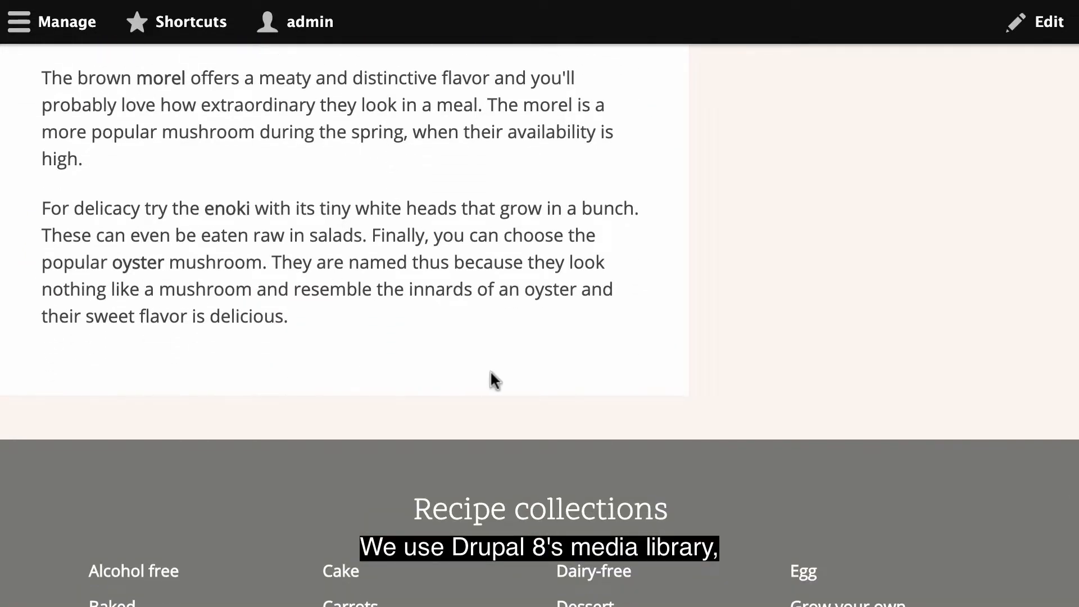
scroll(up, 3)
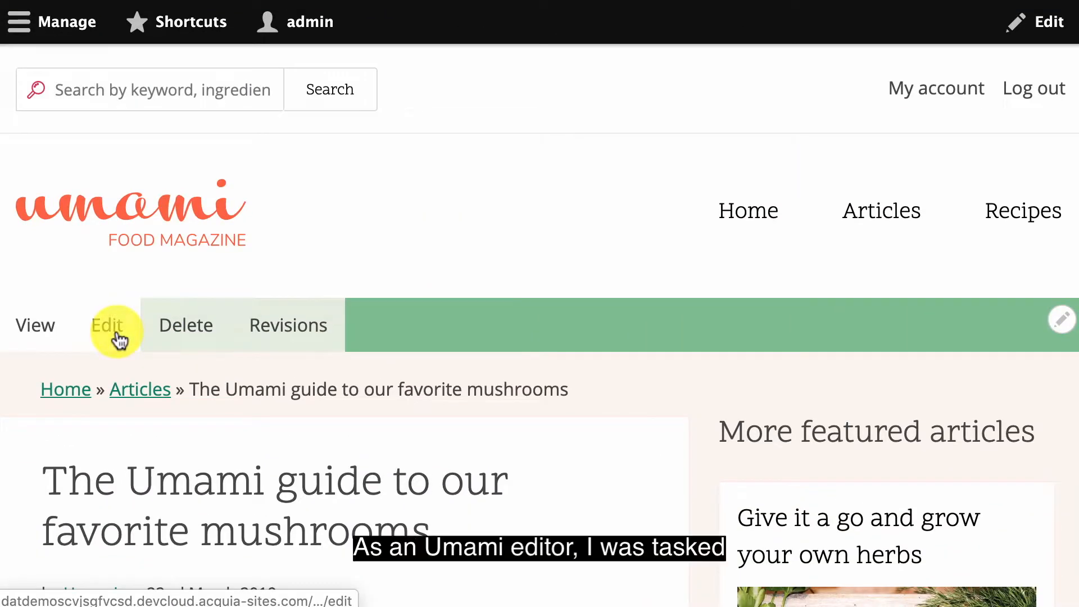
click(107, 325)
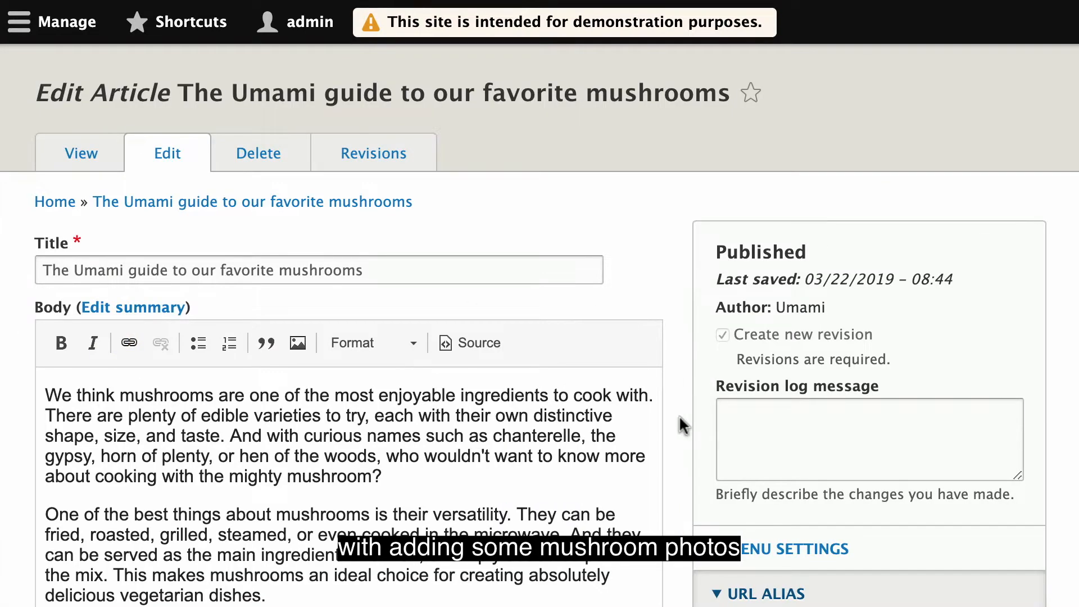
scroll(down, 3)
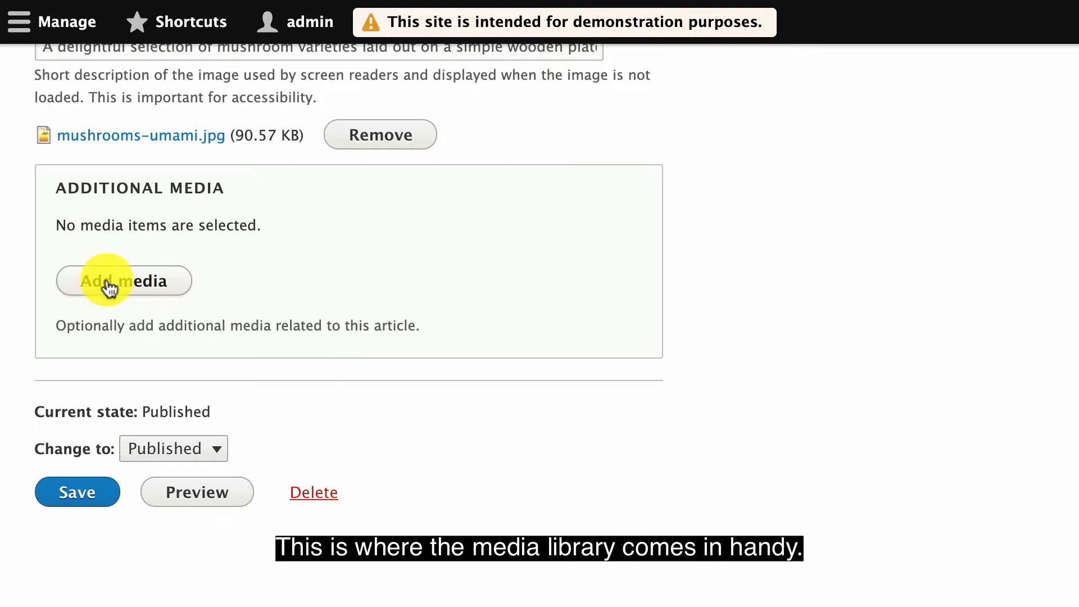
In the Additional media library, select the existing mushroom1.jpg image.
click(111, 281)
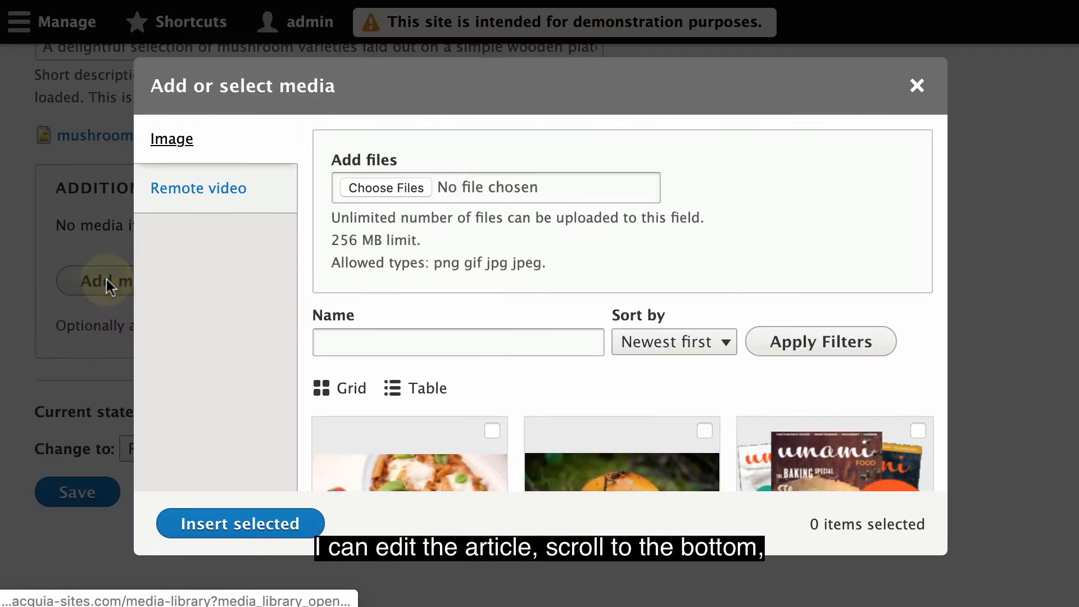
scroll(down, 3)
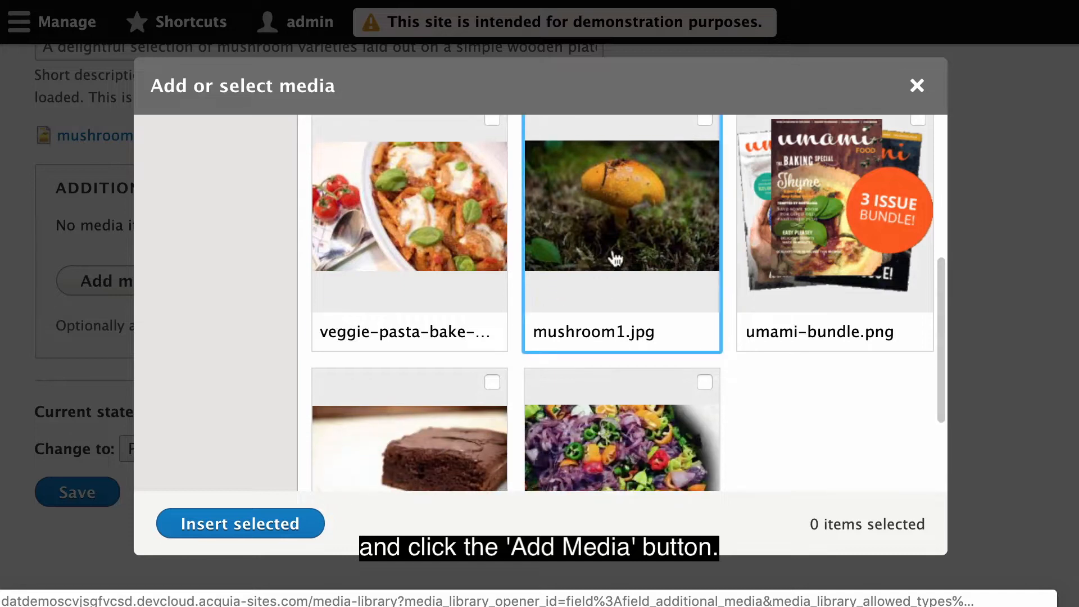
click(705, 178)
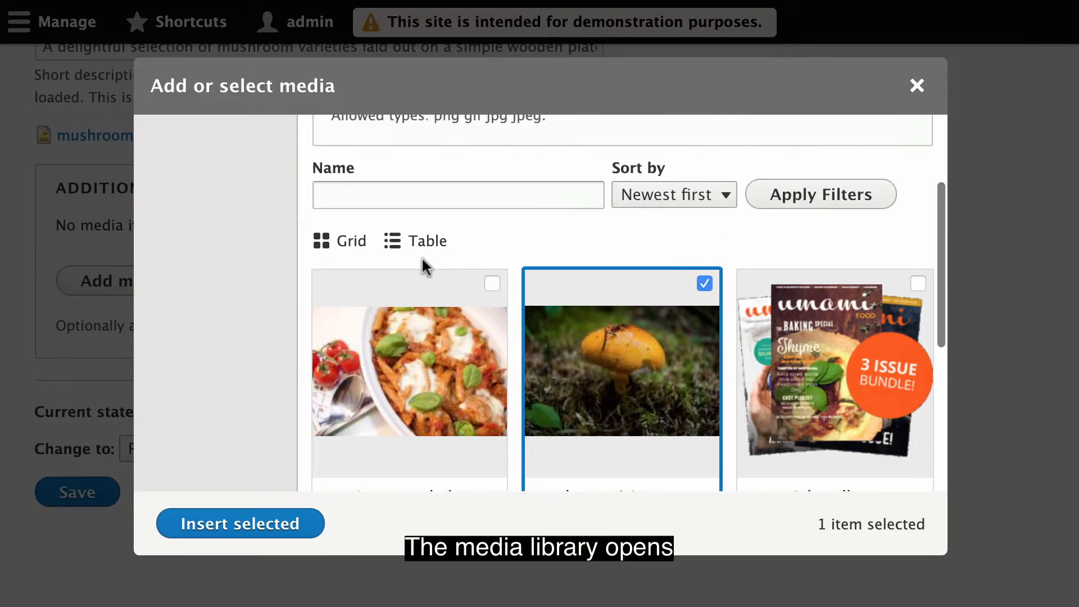
click(428, 241)
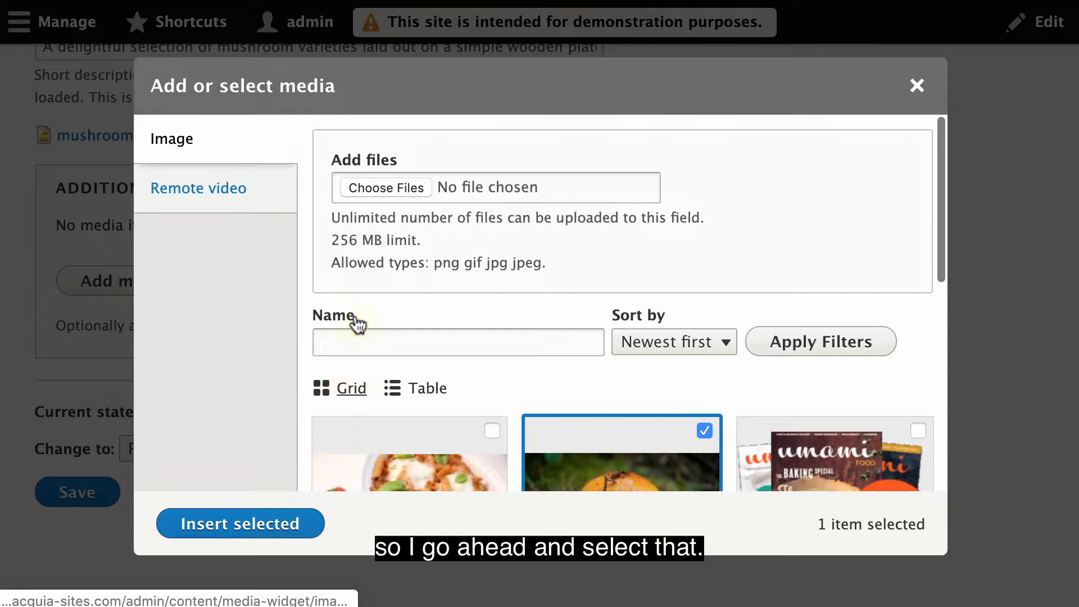
Upload mushroom1.jpg, not-a-mushroom.jpg and mushroom2.jpg from the computer into the media library.
click(387, 187)
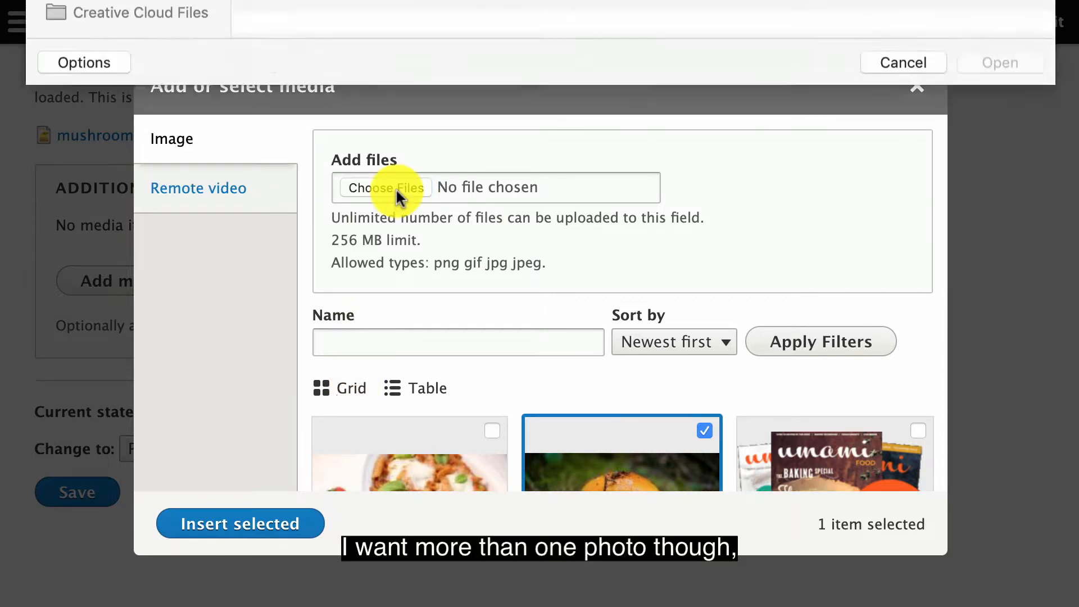
click(384, 186)
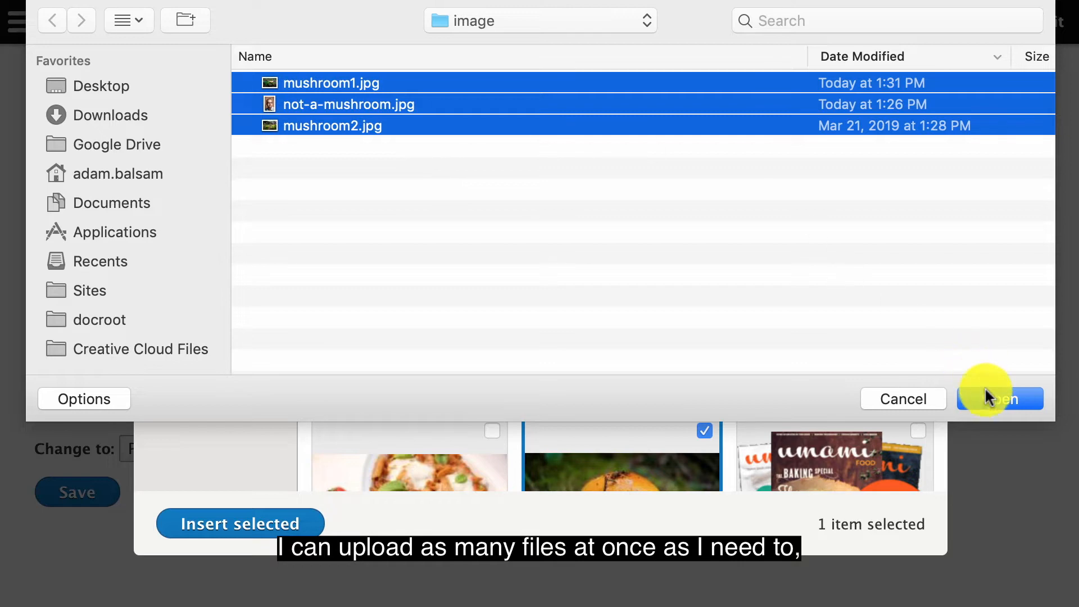
click(1001, 398)
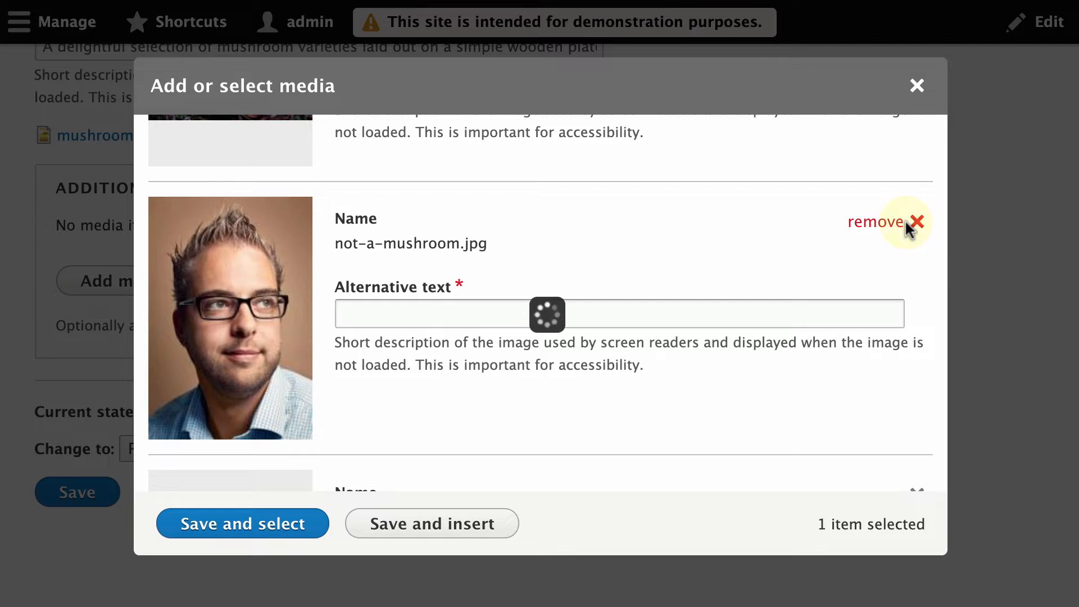
Remove not-a-mushroom.jpg, give the mushroom photos alt text 'Small mushroom', then save and select them.
click(916, 221)
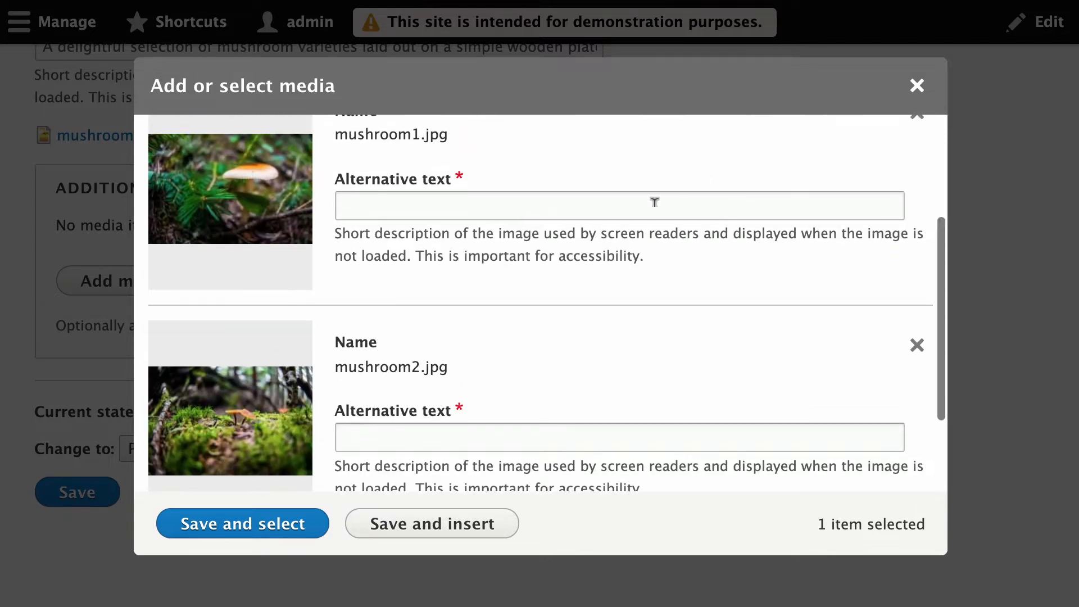
click(640, 204)
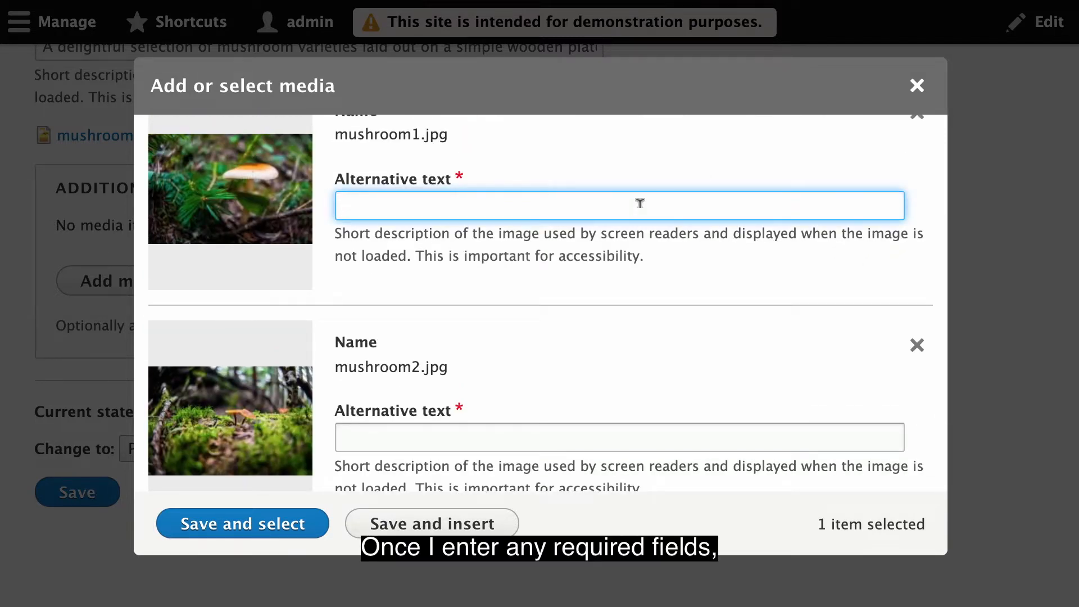
text(Small mushroom)
click(620, 437)
text(tiny mushroom)
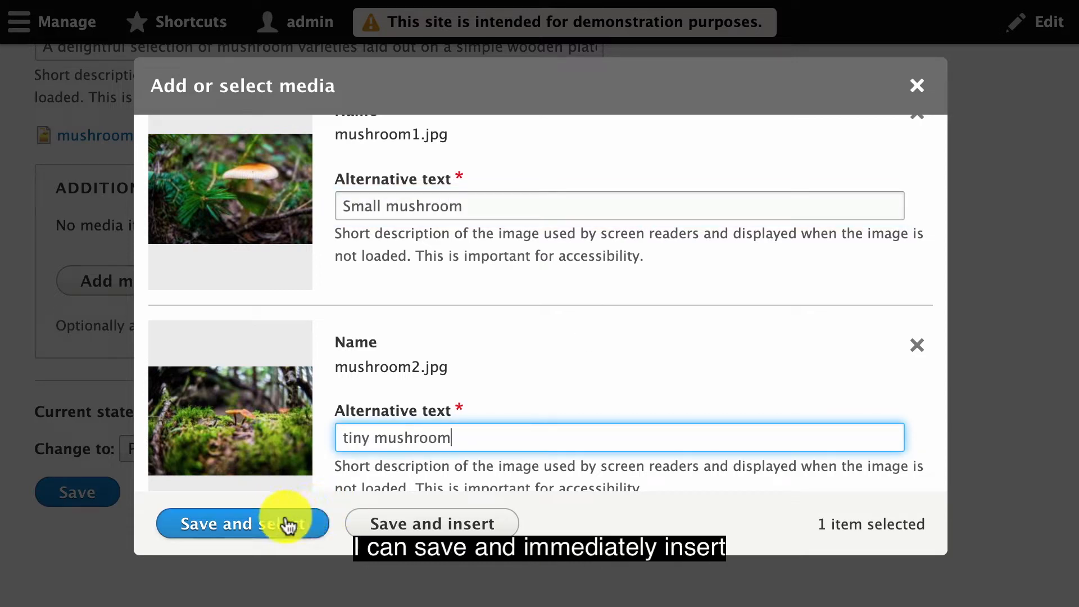
click(243, 524)
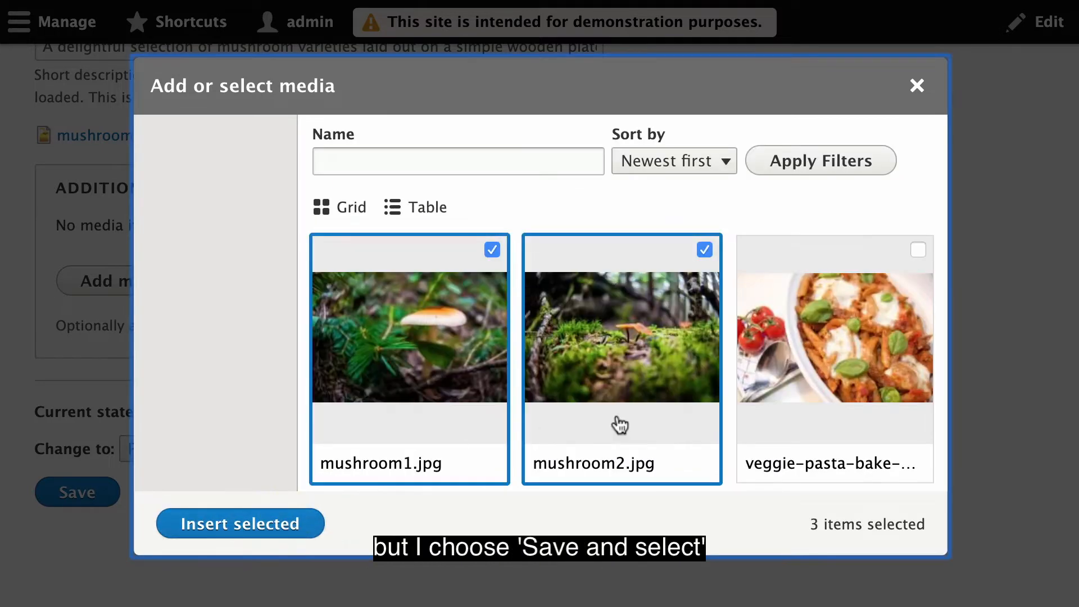
scroll(down, 3)
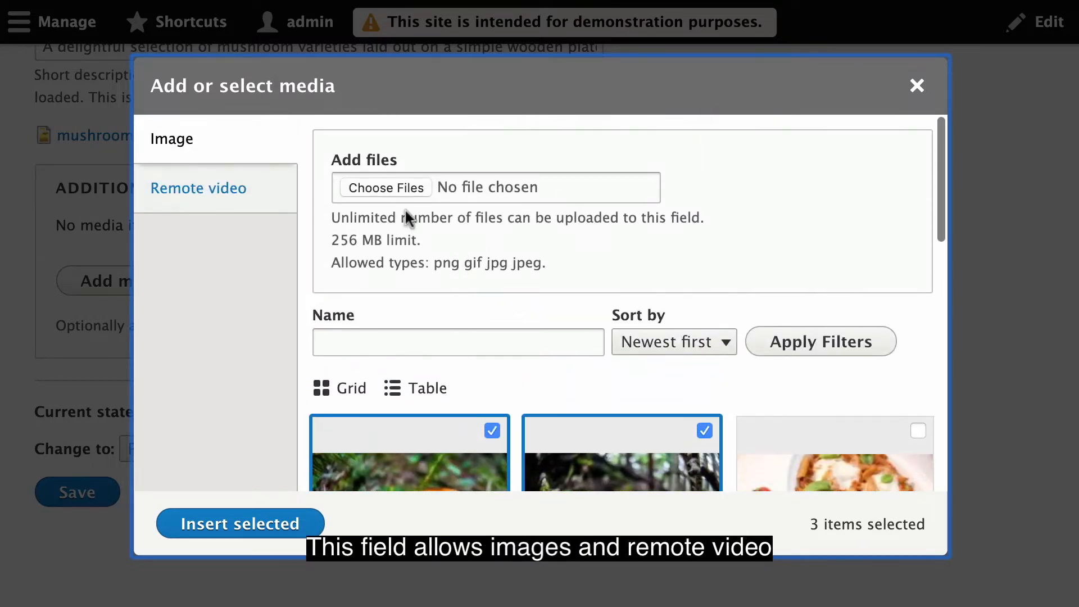
click(197, 188)
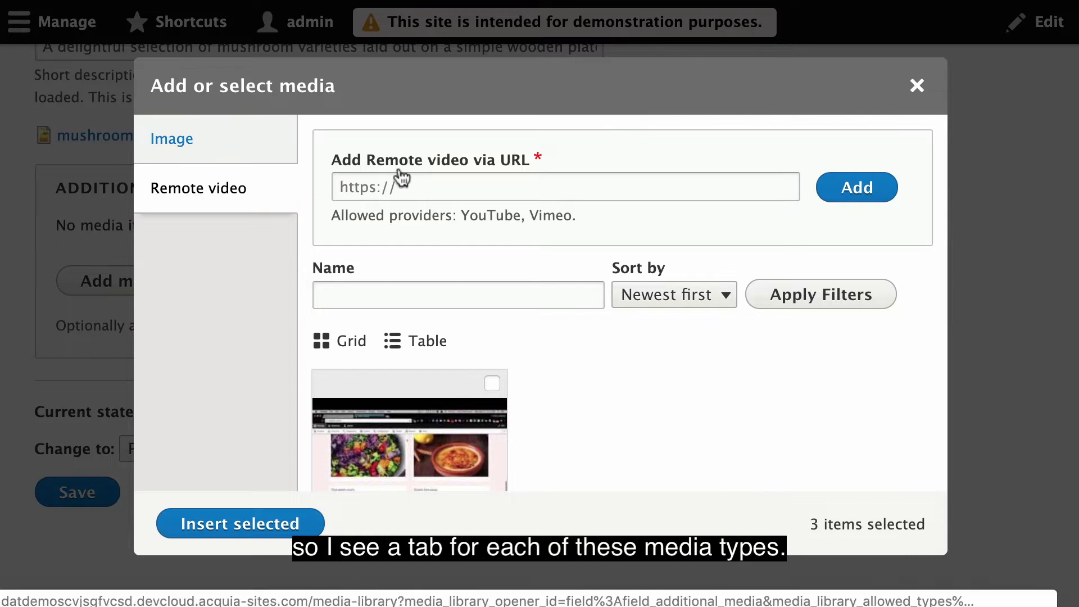
text(https://vimeo.com/62141070)
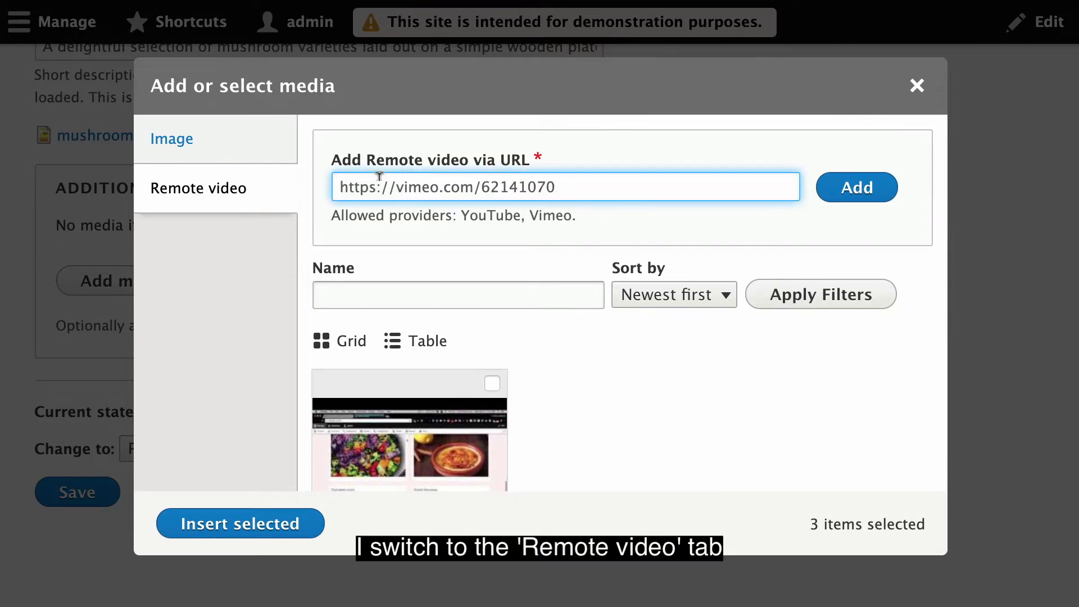
click(857, 187)
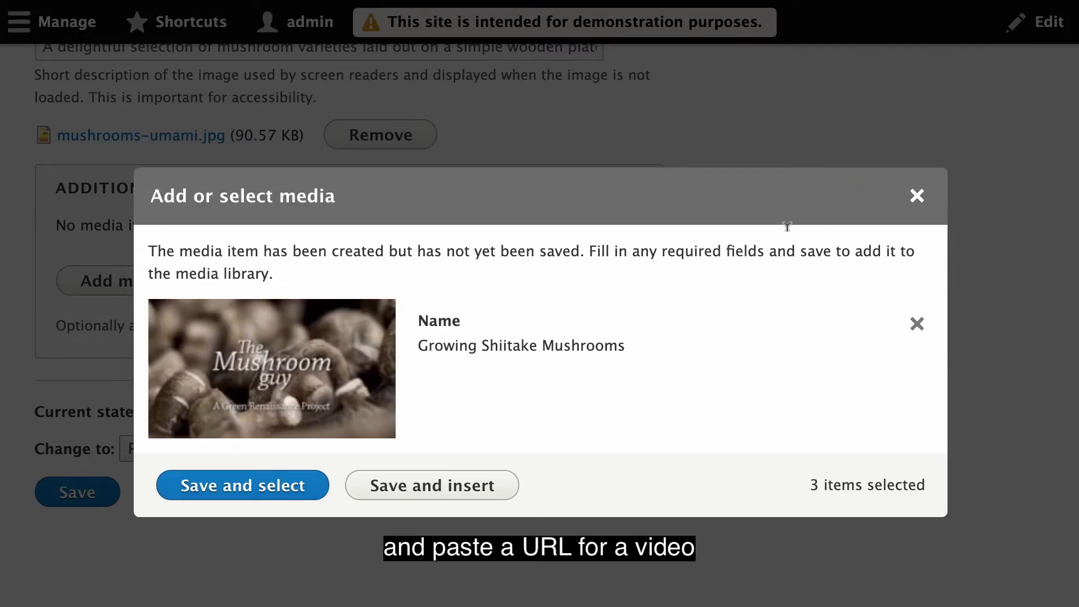
click(250, 488)
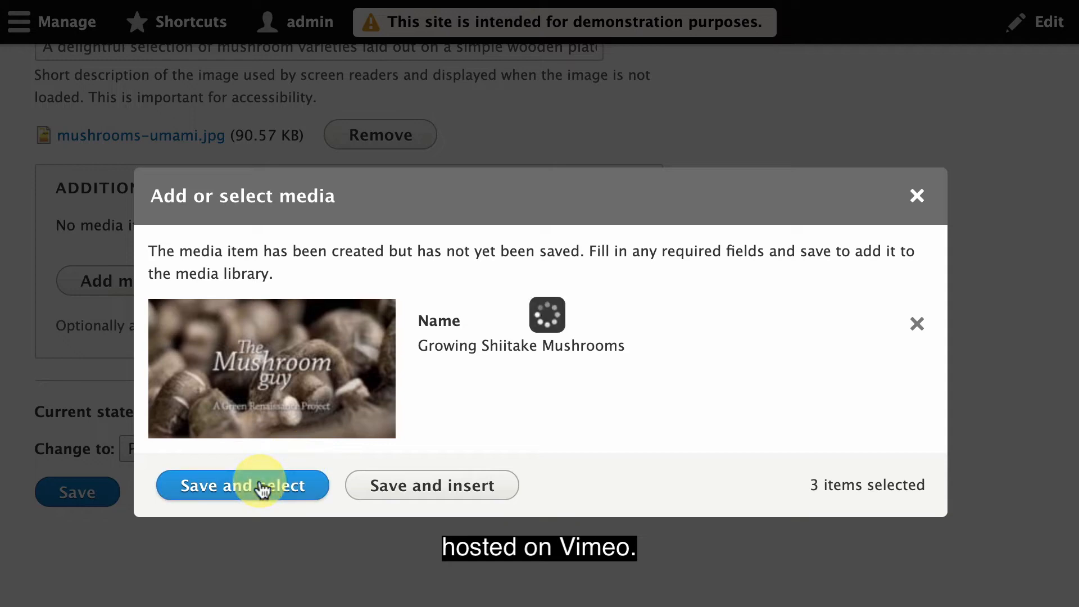
click(243, 485)
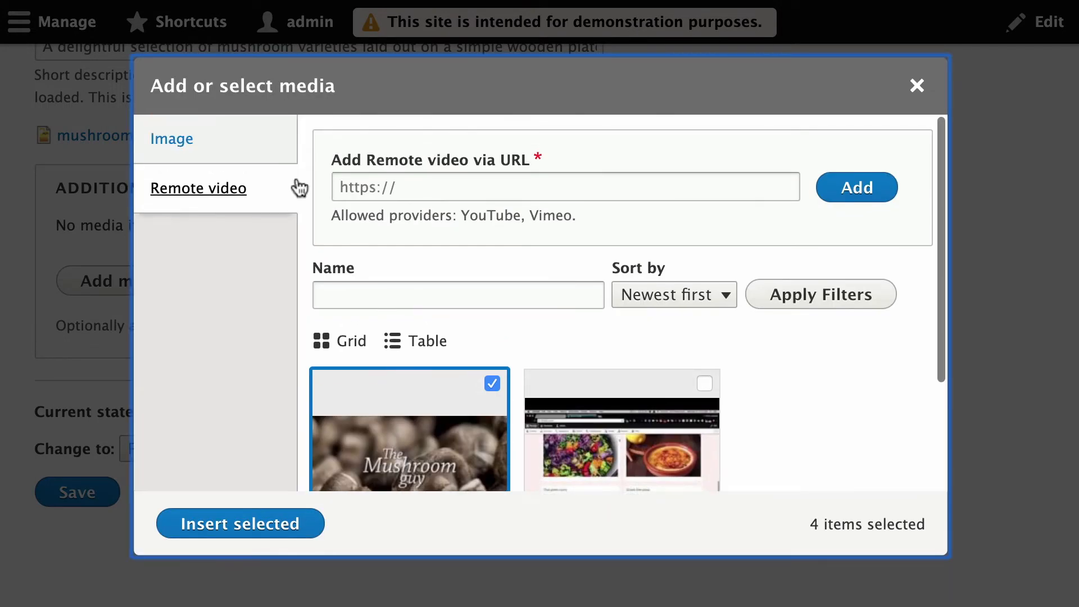
Insert the four selected media items and save the article showing the video and mushroom photos.
click(239, 523)
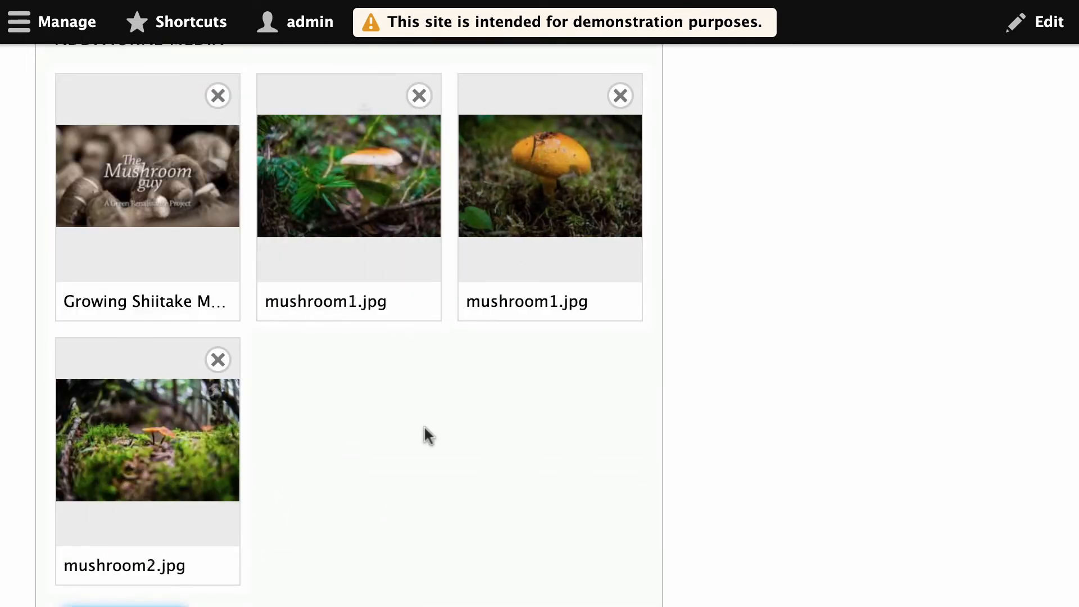
click(76, 493)
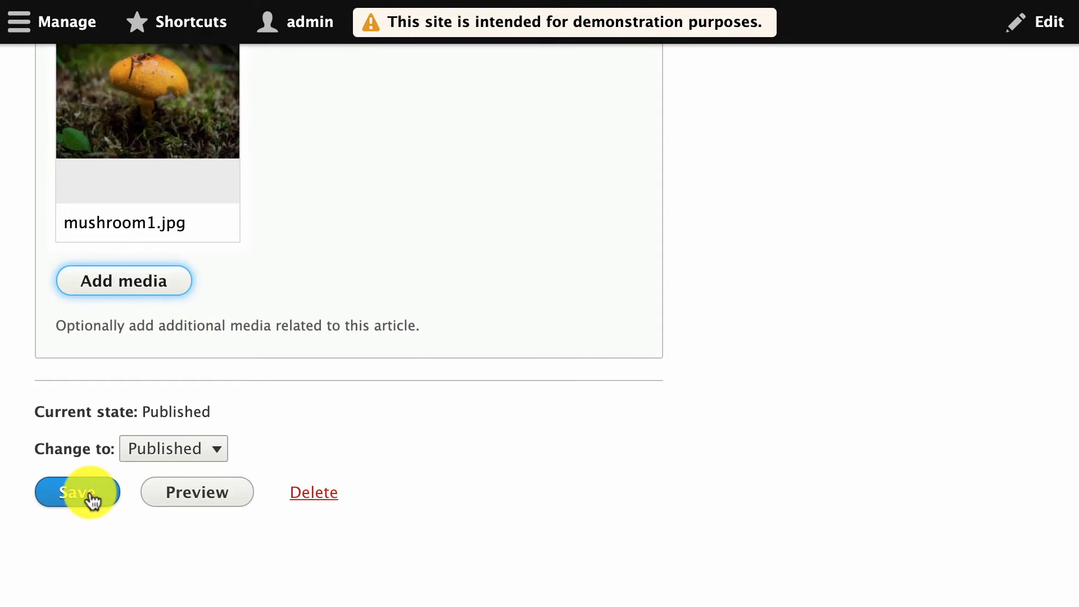
click(77, 492)
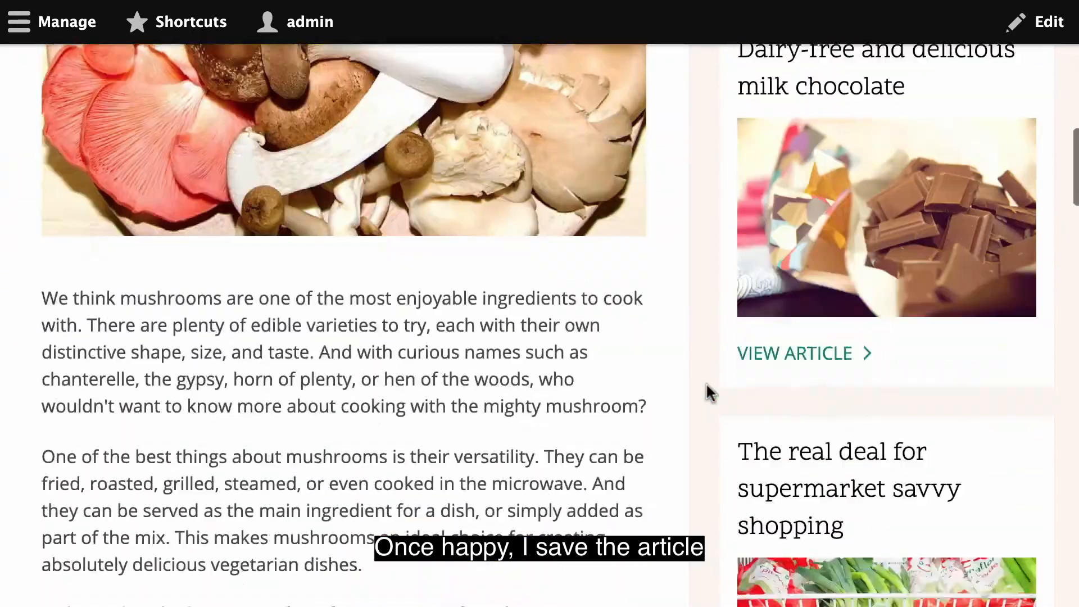
scroll(down, 3)
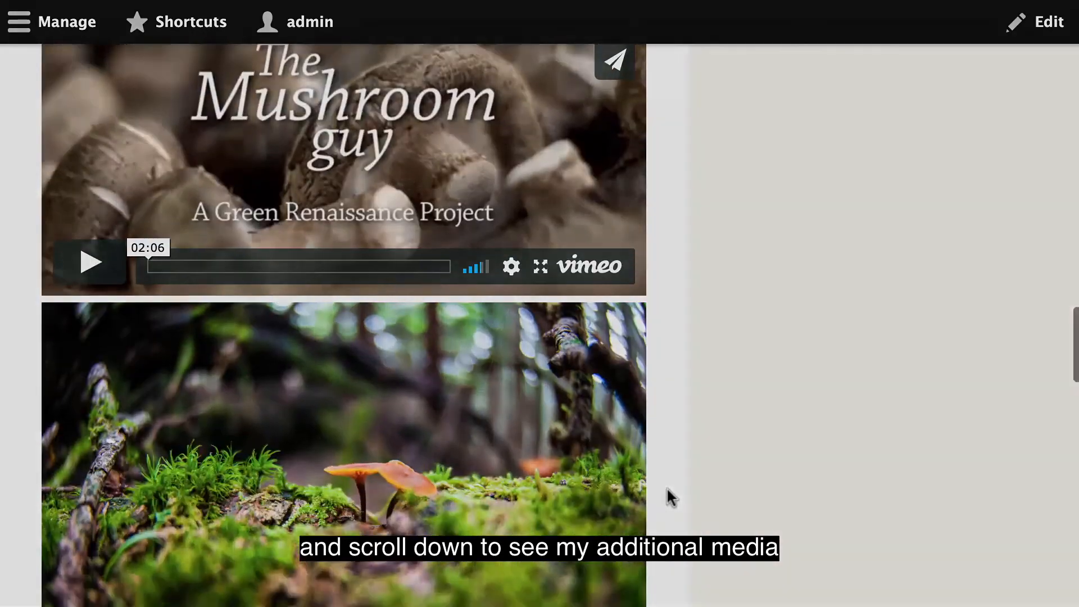